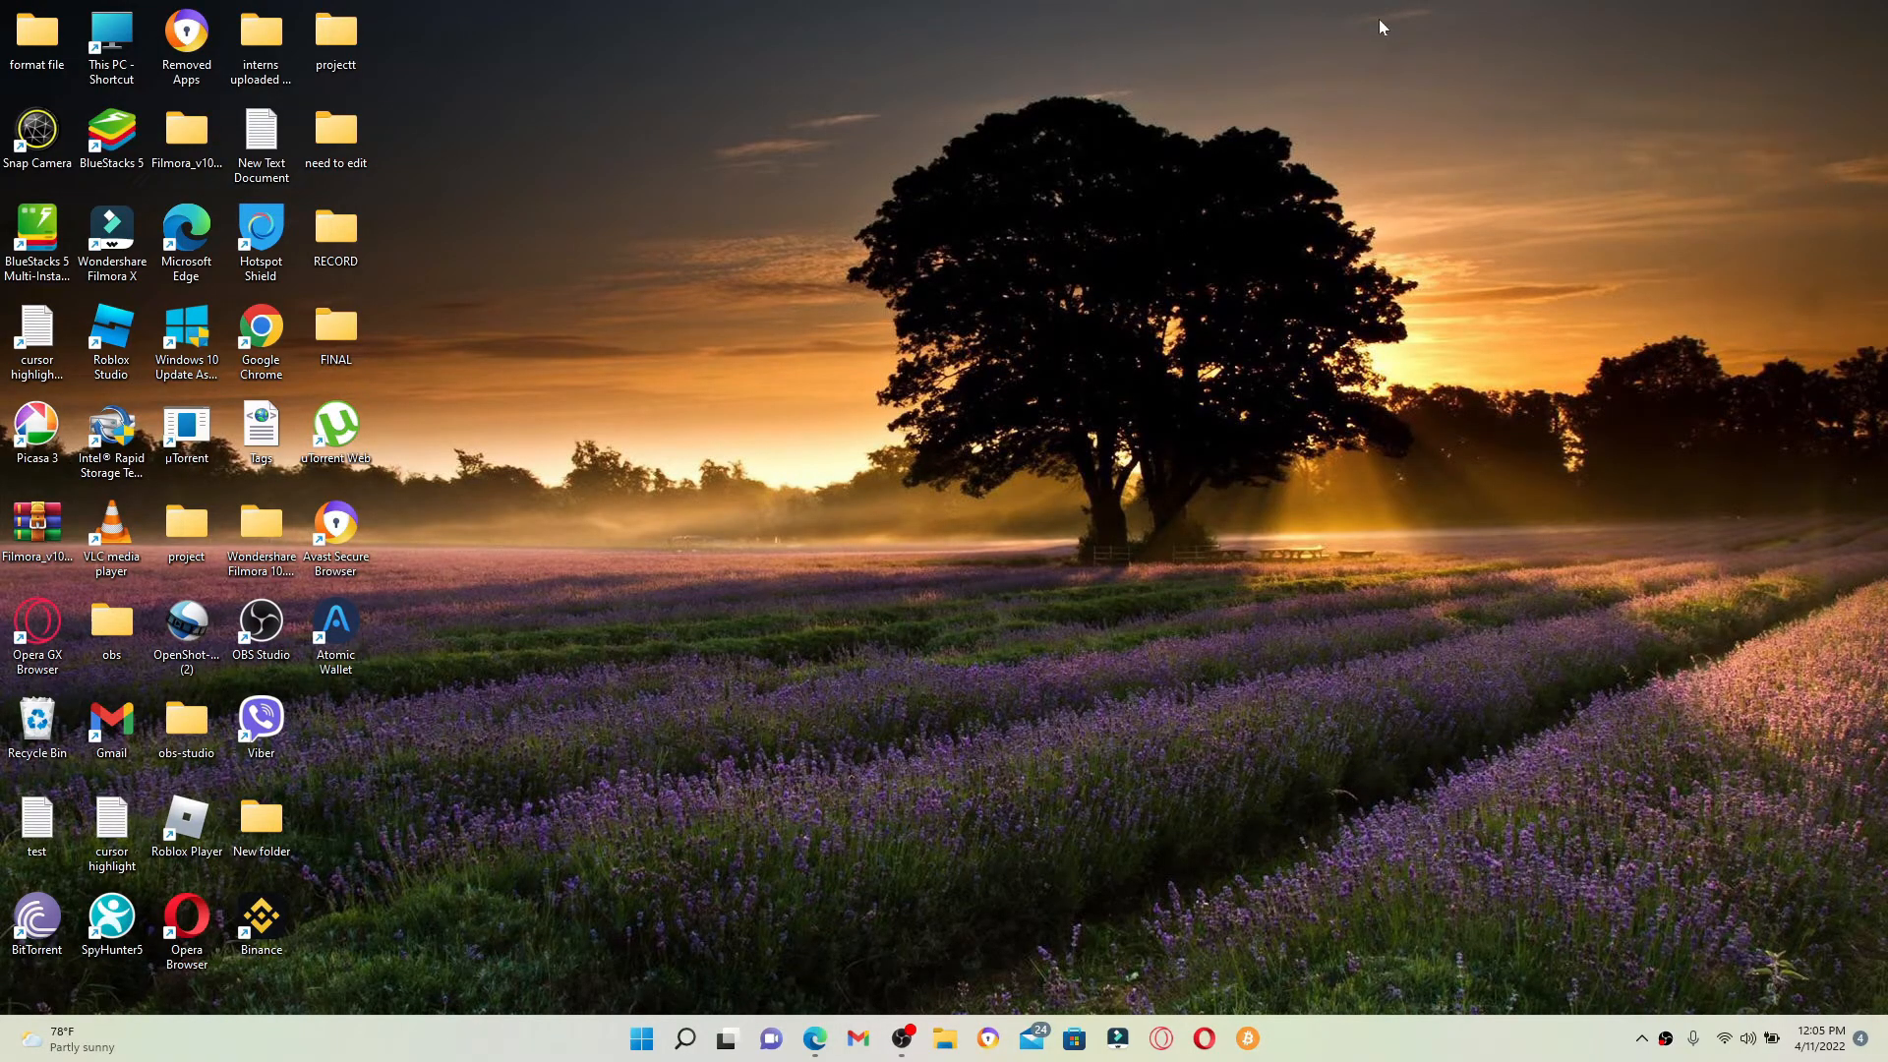
- Launch Microsoft Edge from the taskbar, landing on the Google homepage
{"action": "left_click", "coordinate": [814, 1038]}
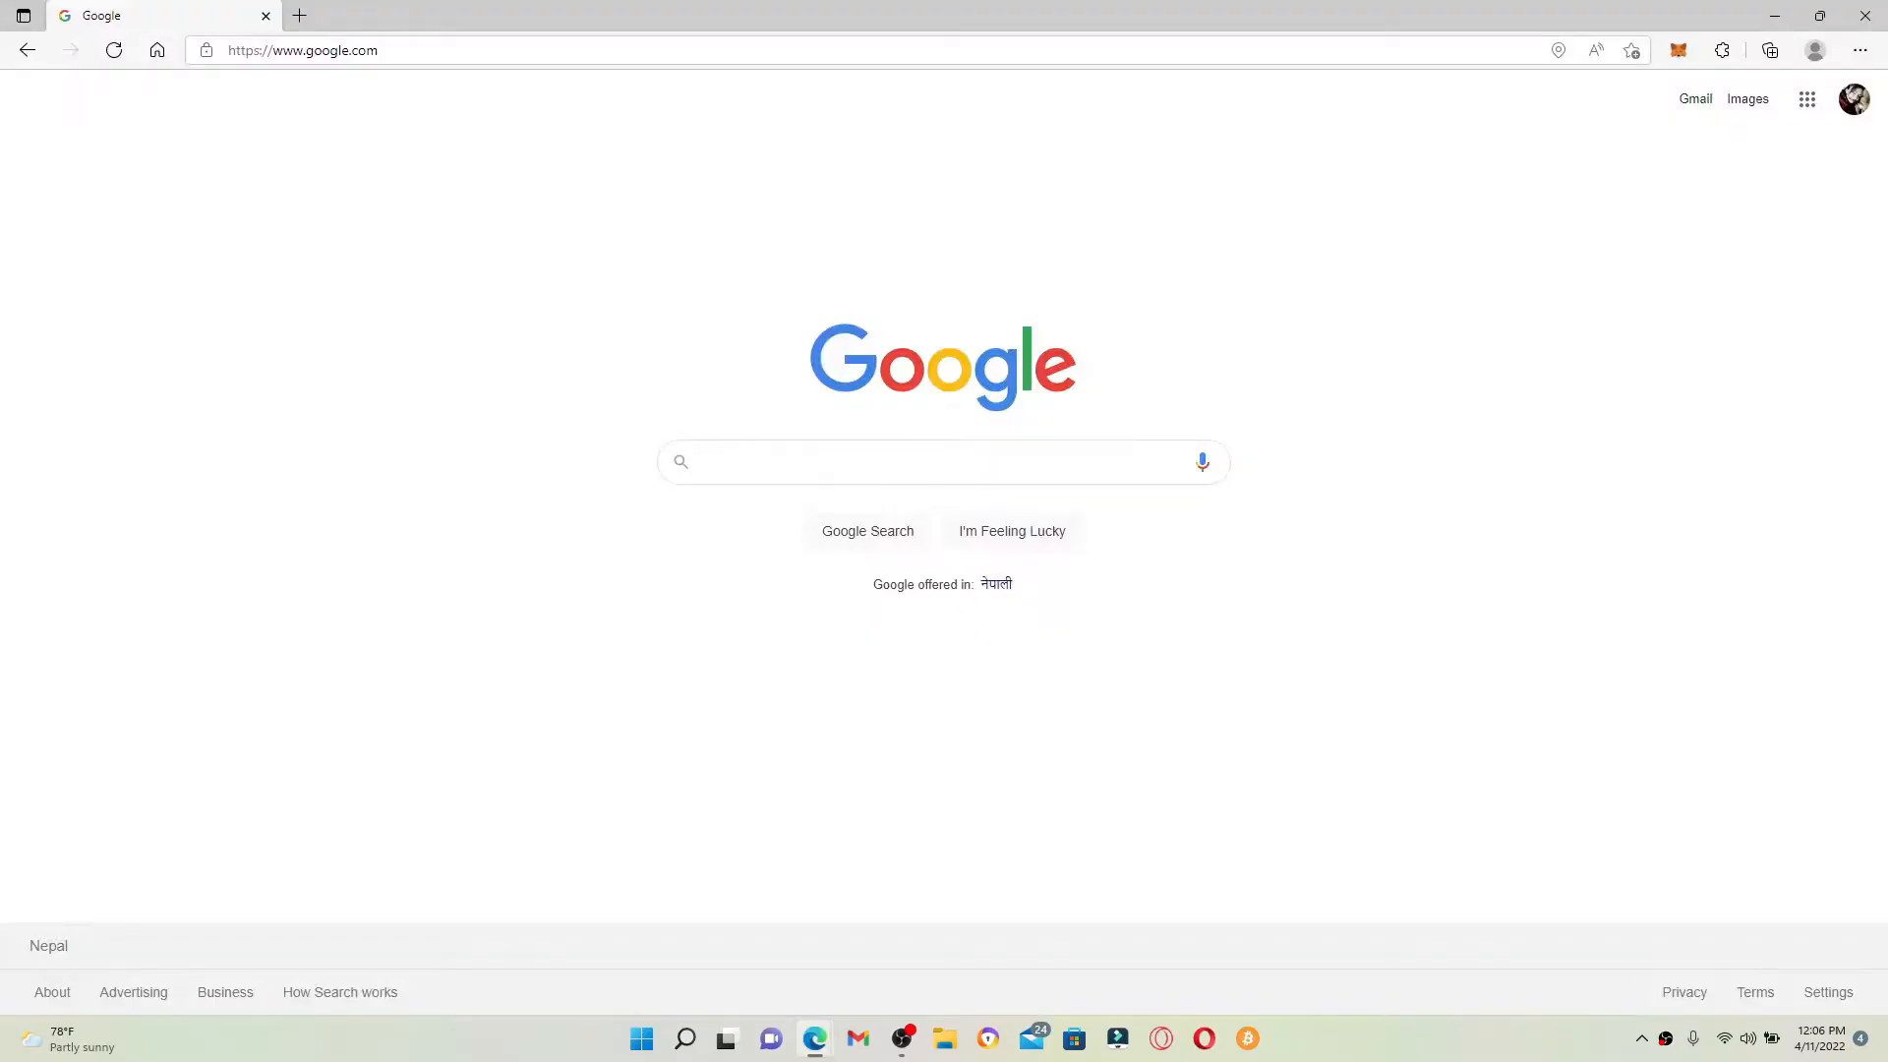
- Search 'redeem kinguin gift card' and open the 'Redeem a Kinguin gift card | Kinguin.net' result
{"action": "left_click", "coordinate": [301, 49]}
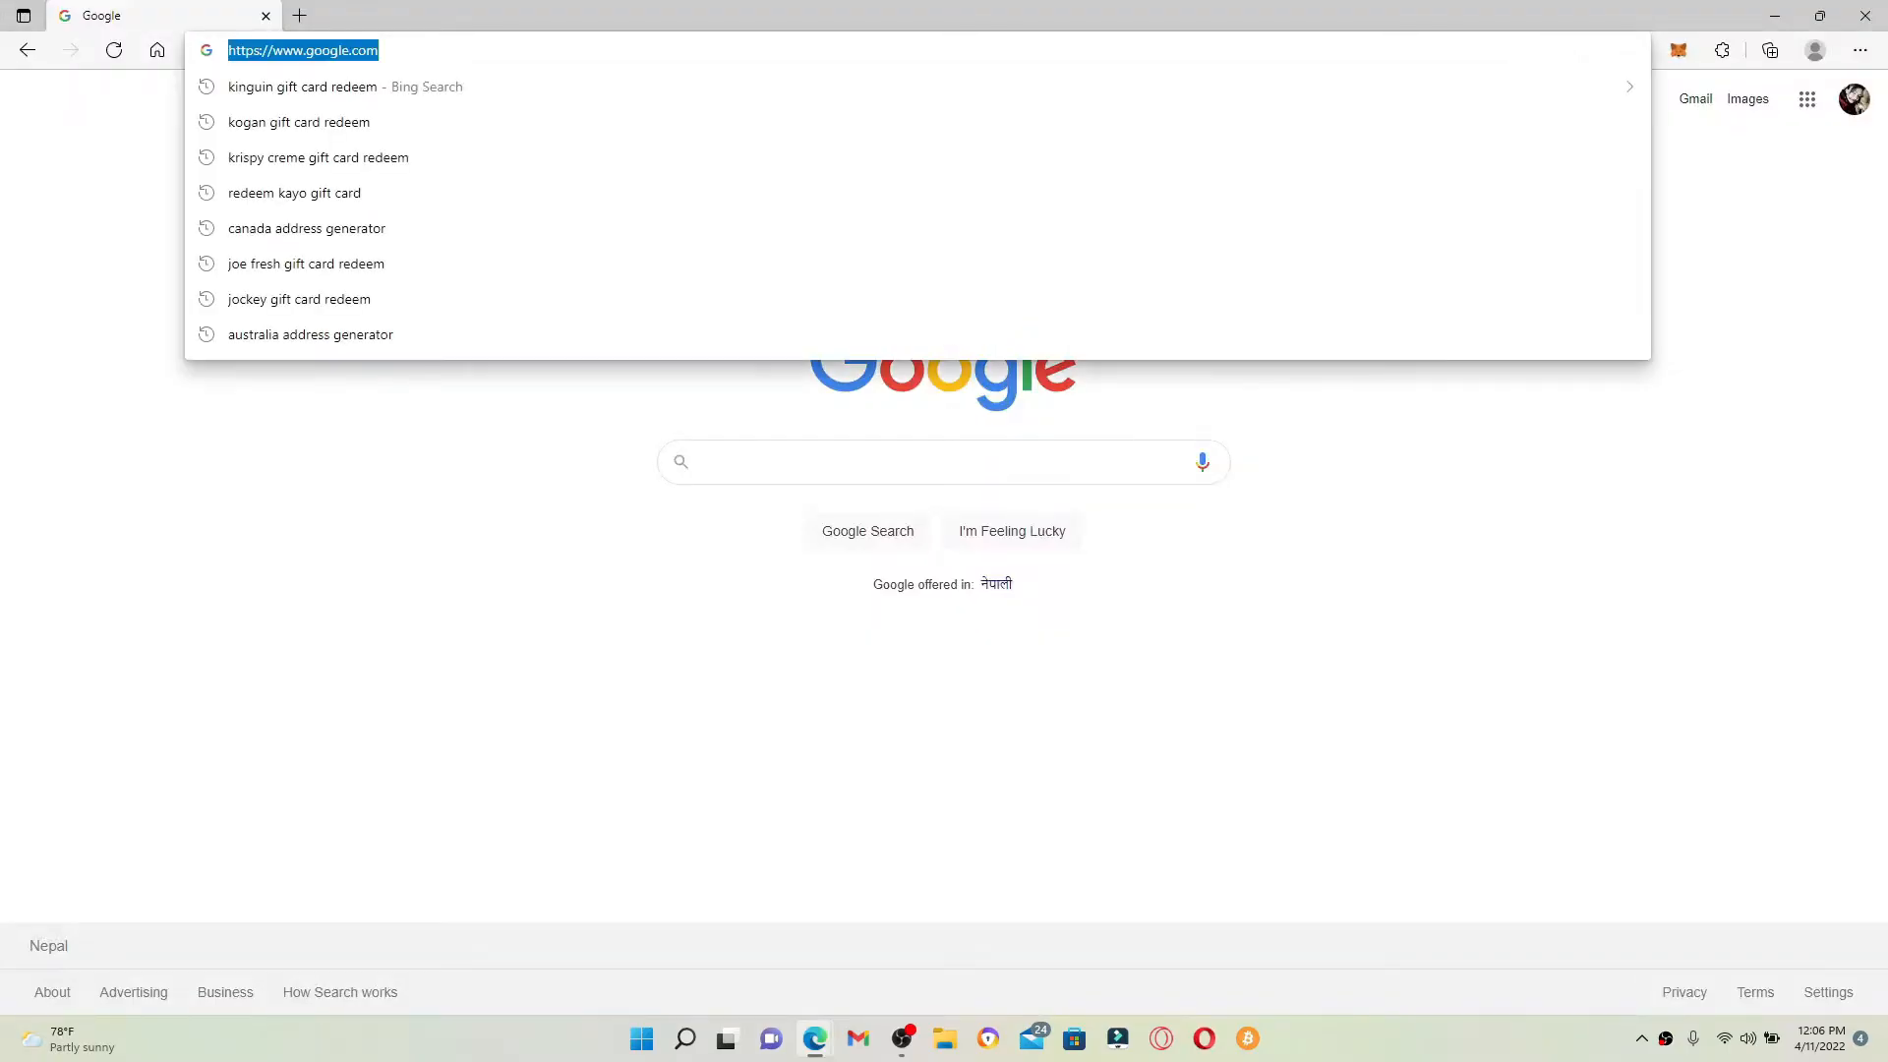
{"action": "type", "text": "redeem kinguin gi"}
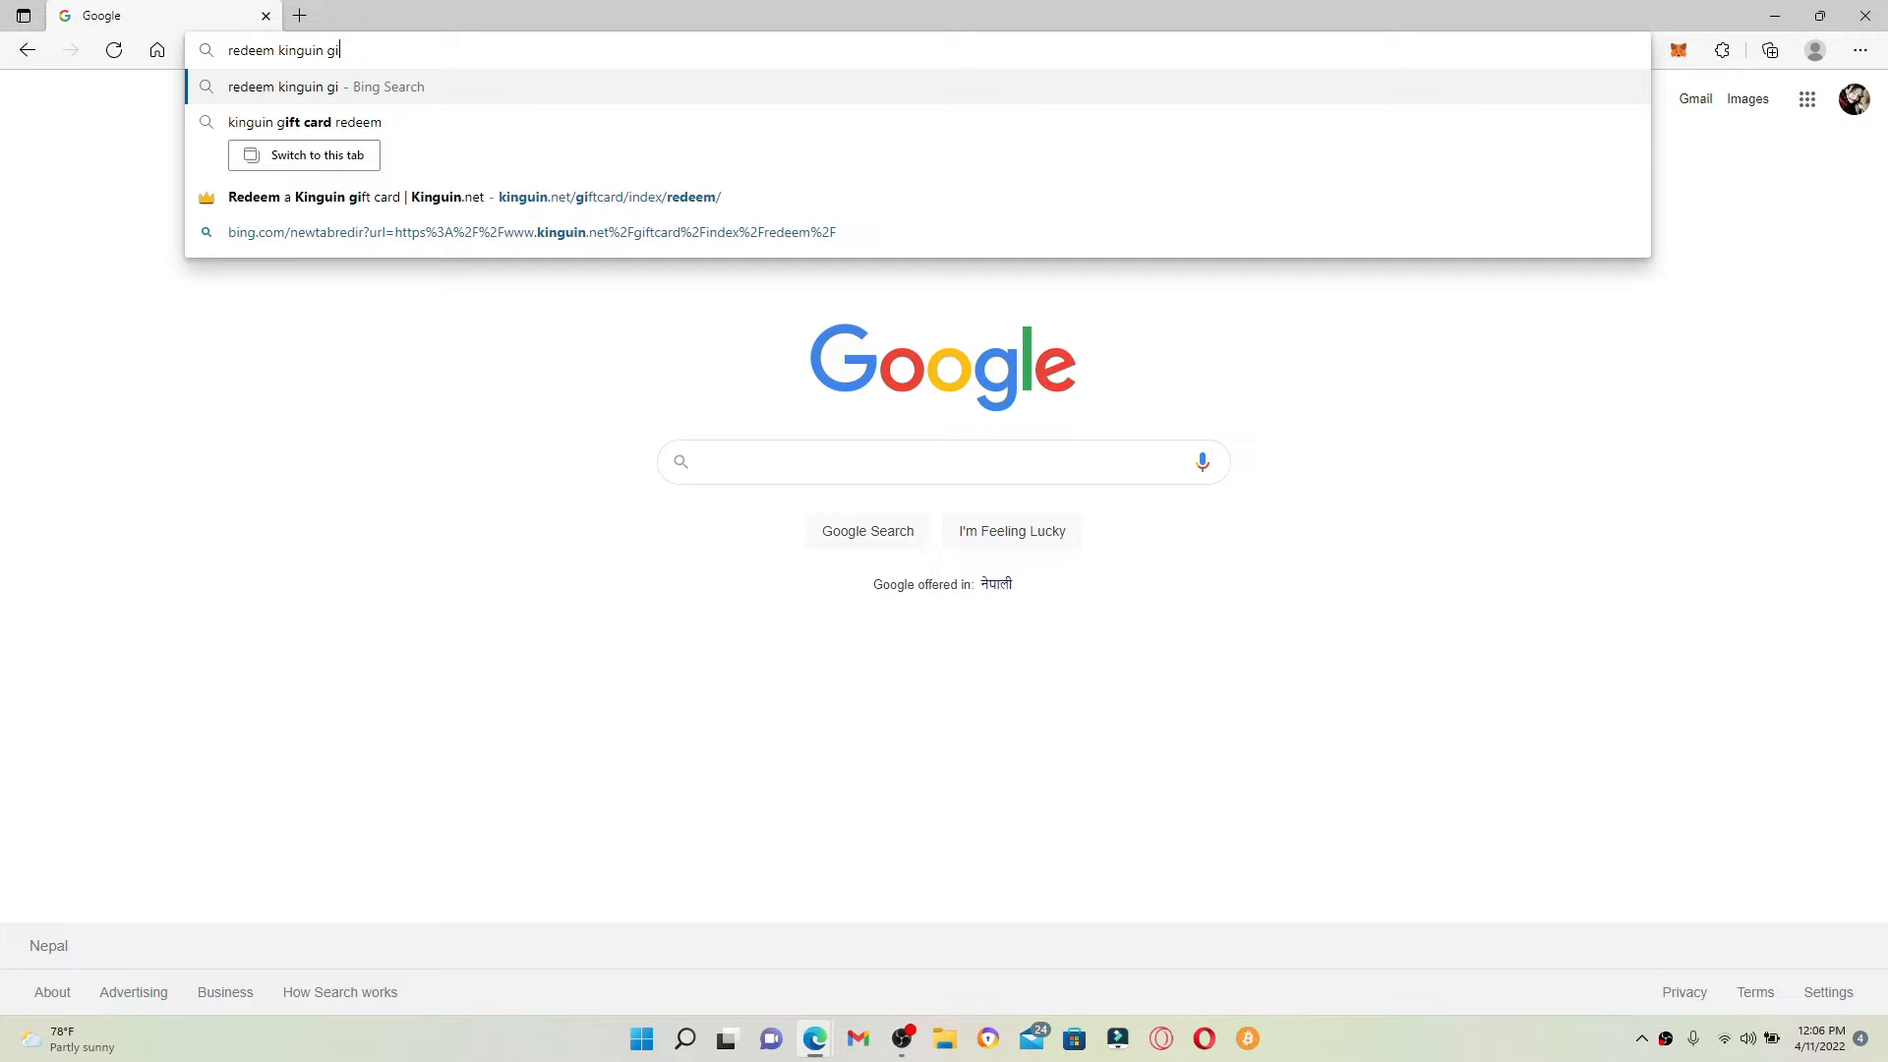
{"action": "type", "text": "ft card"}
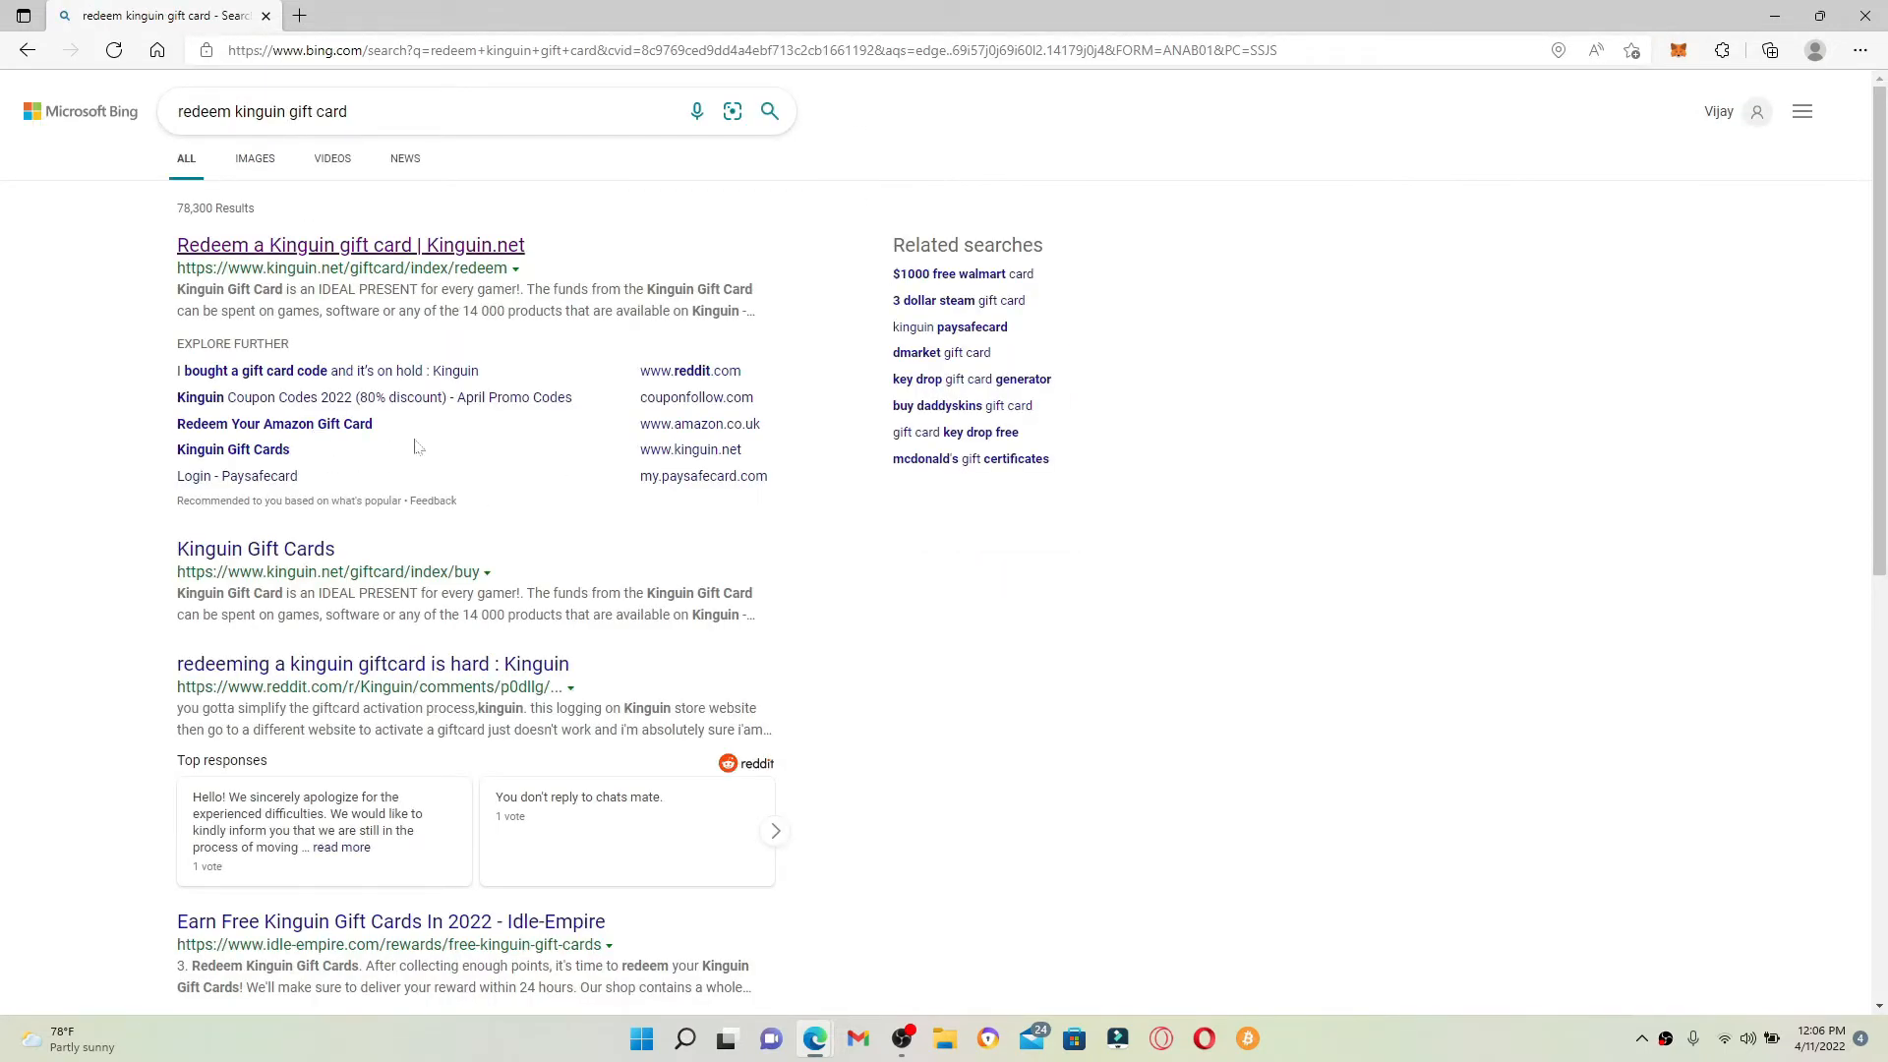
{"action": "mouse_move", "coordinate": [222, 254]}
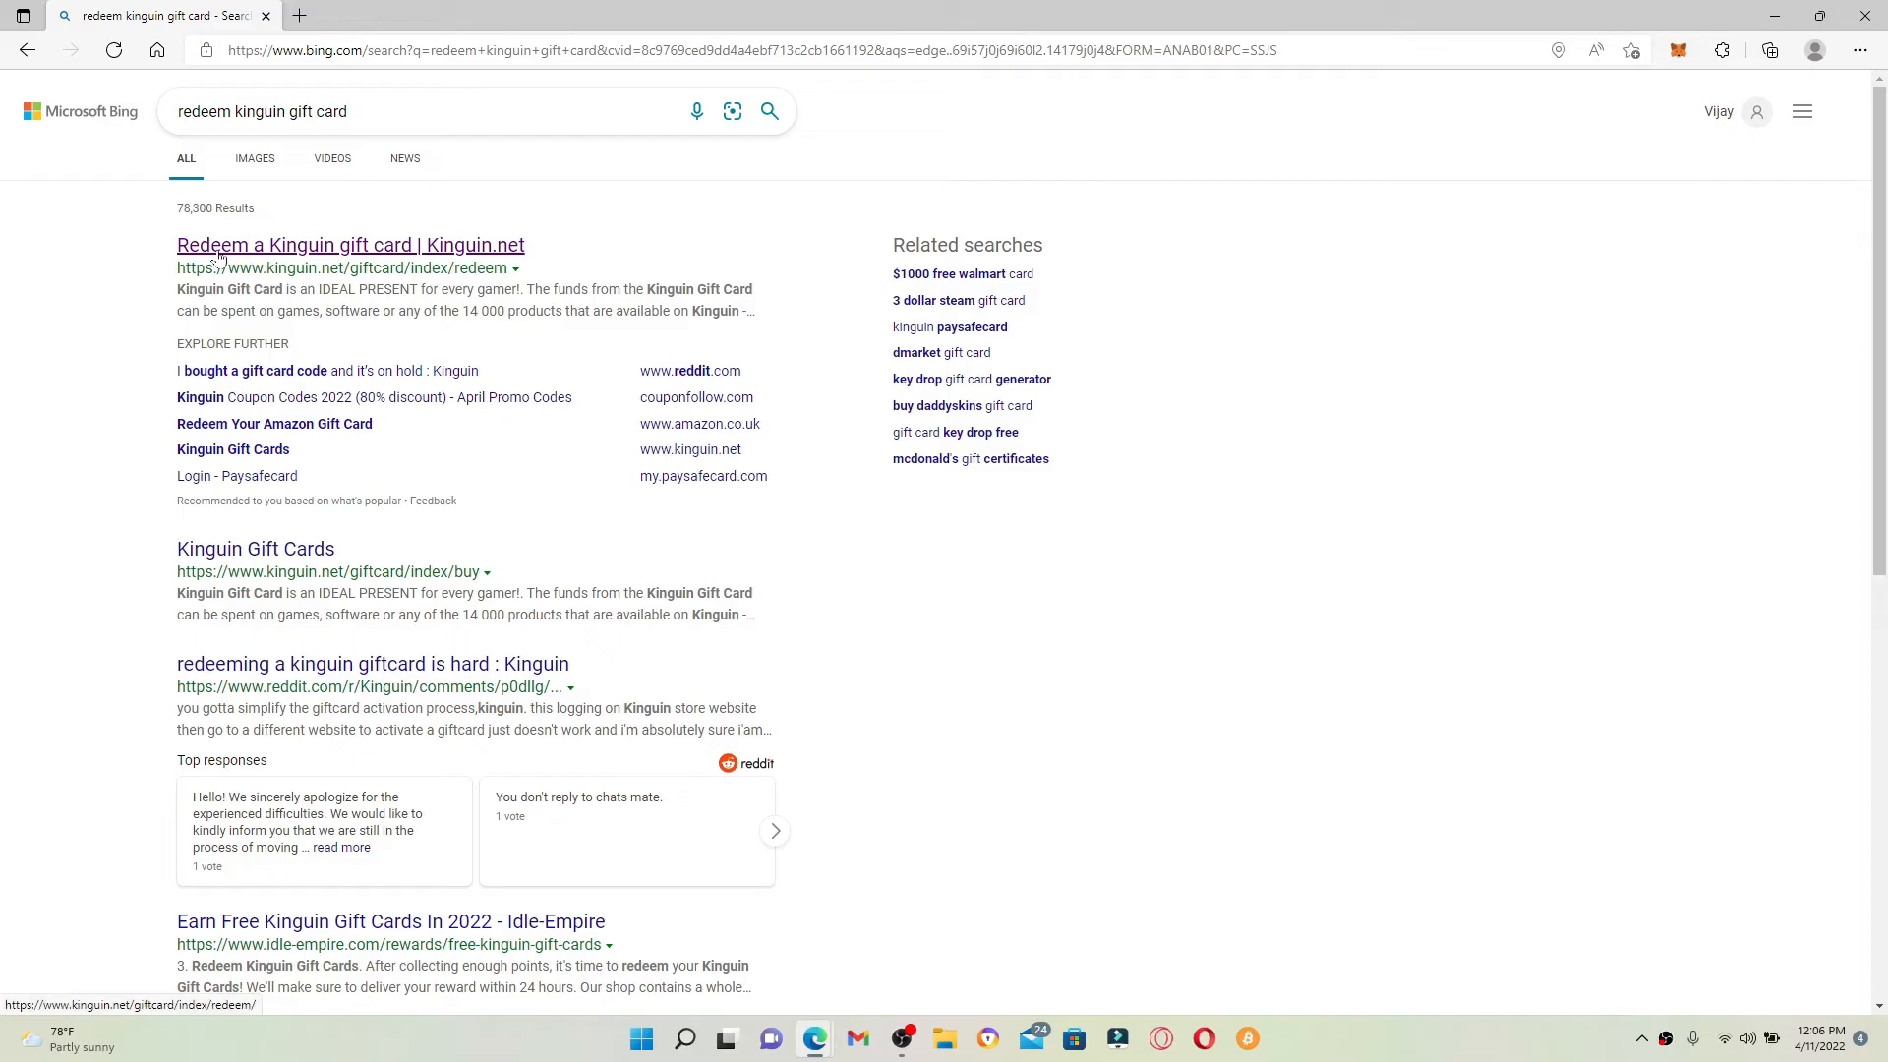
{"action": "mouse_move", "coordinate": [395, 252]}
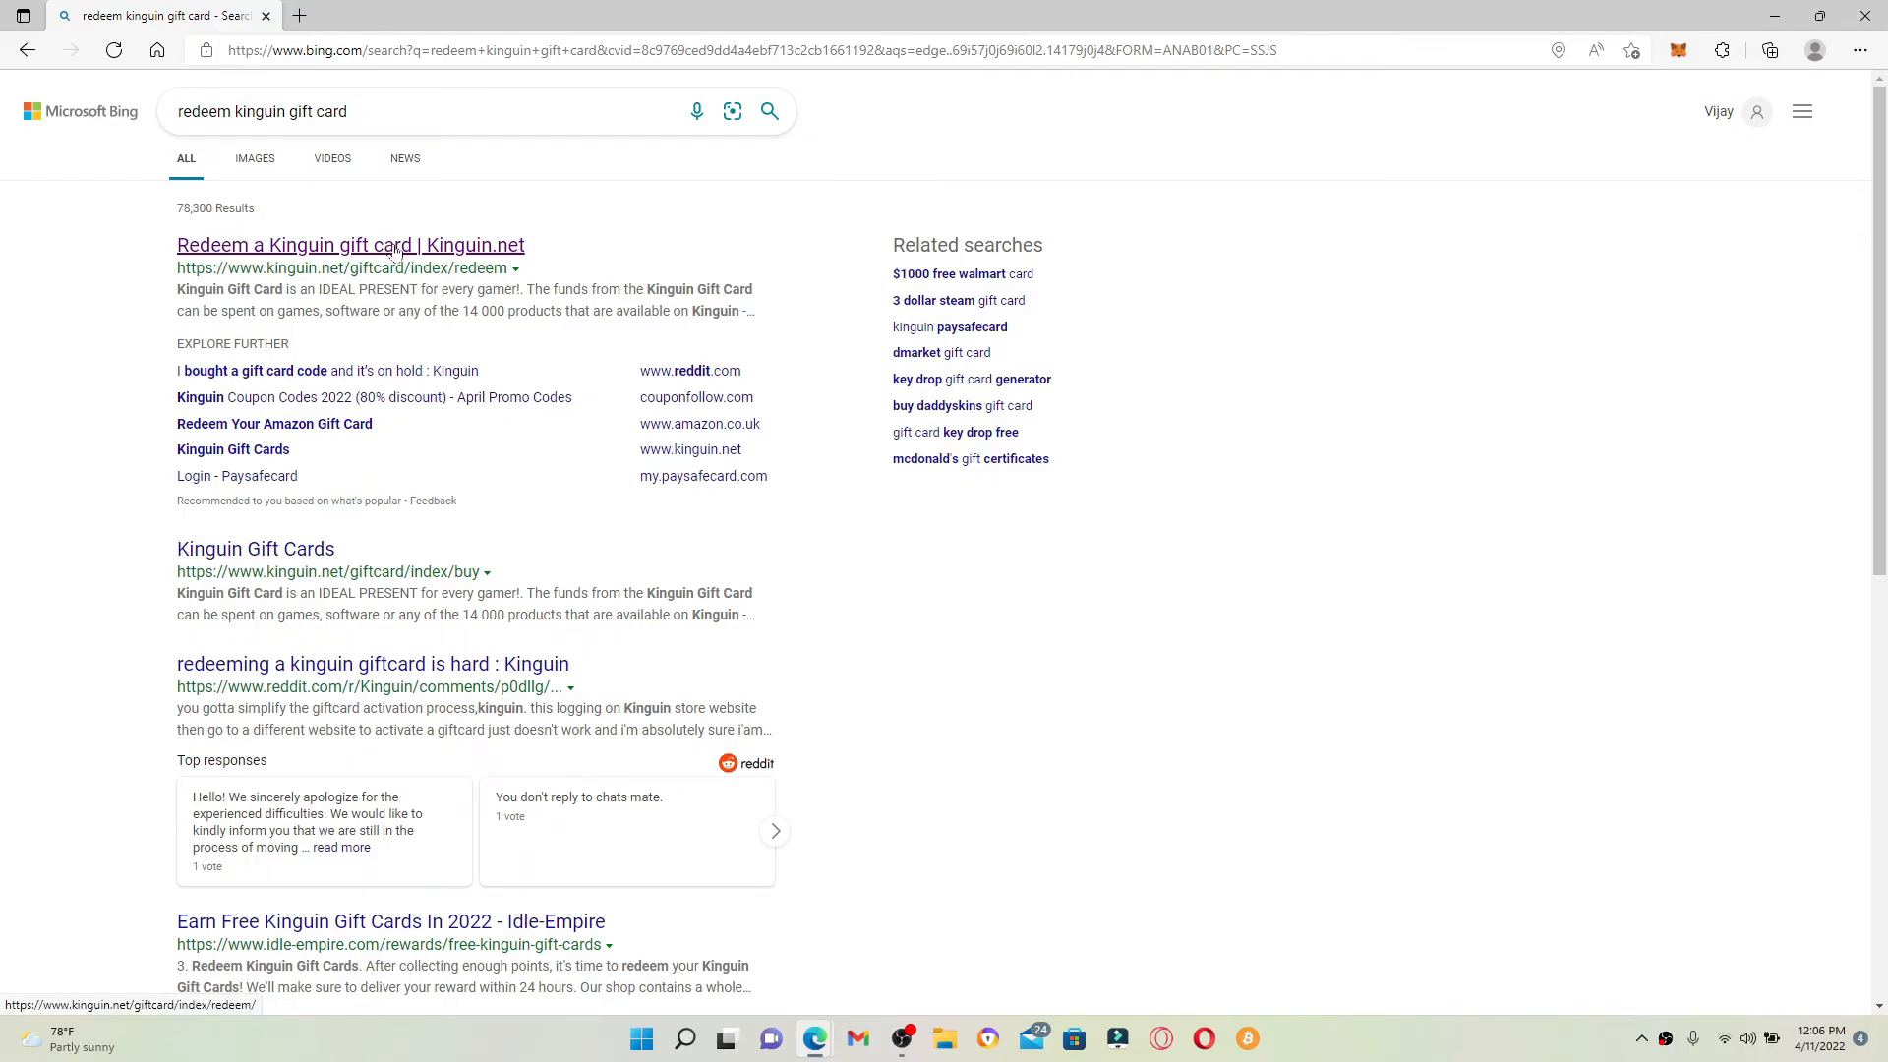
{"action": "left_click", "coordinate": [350, 244]}
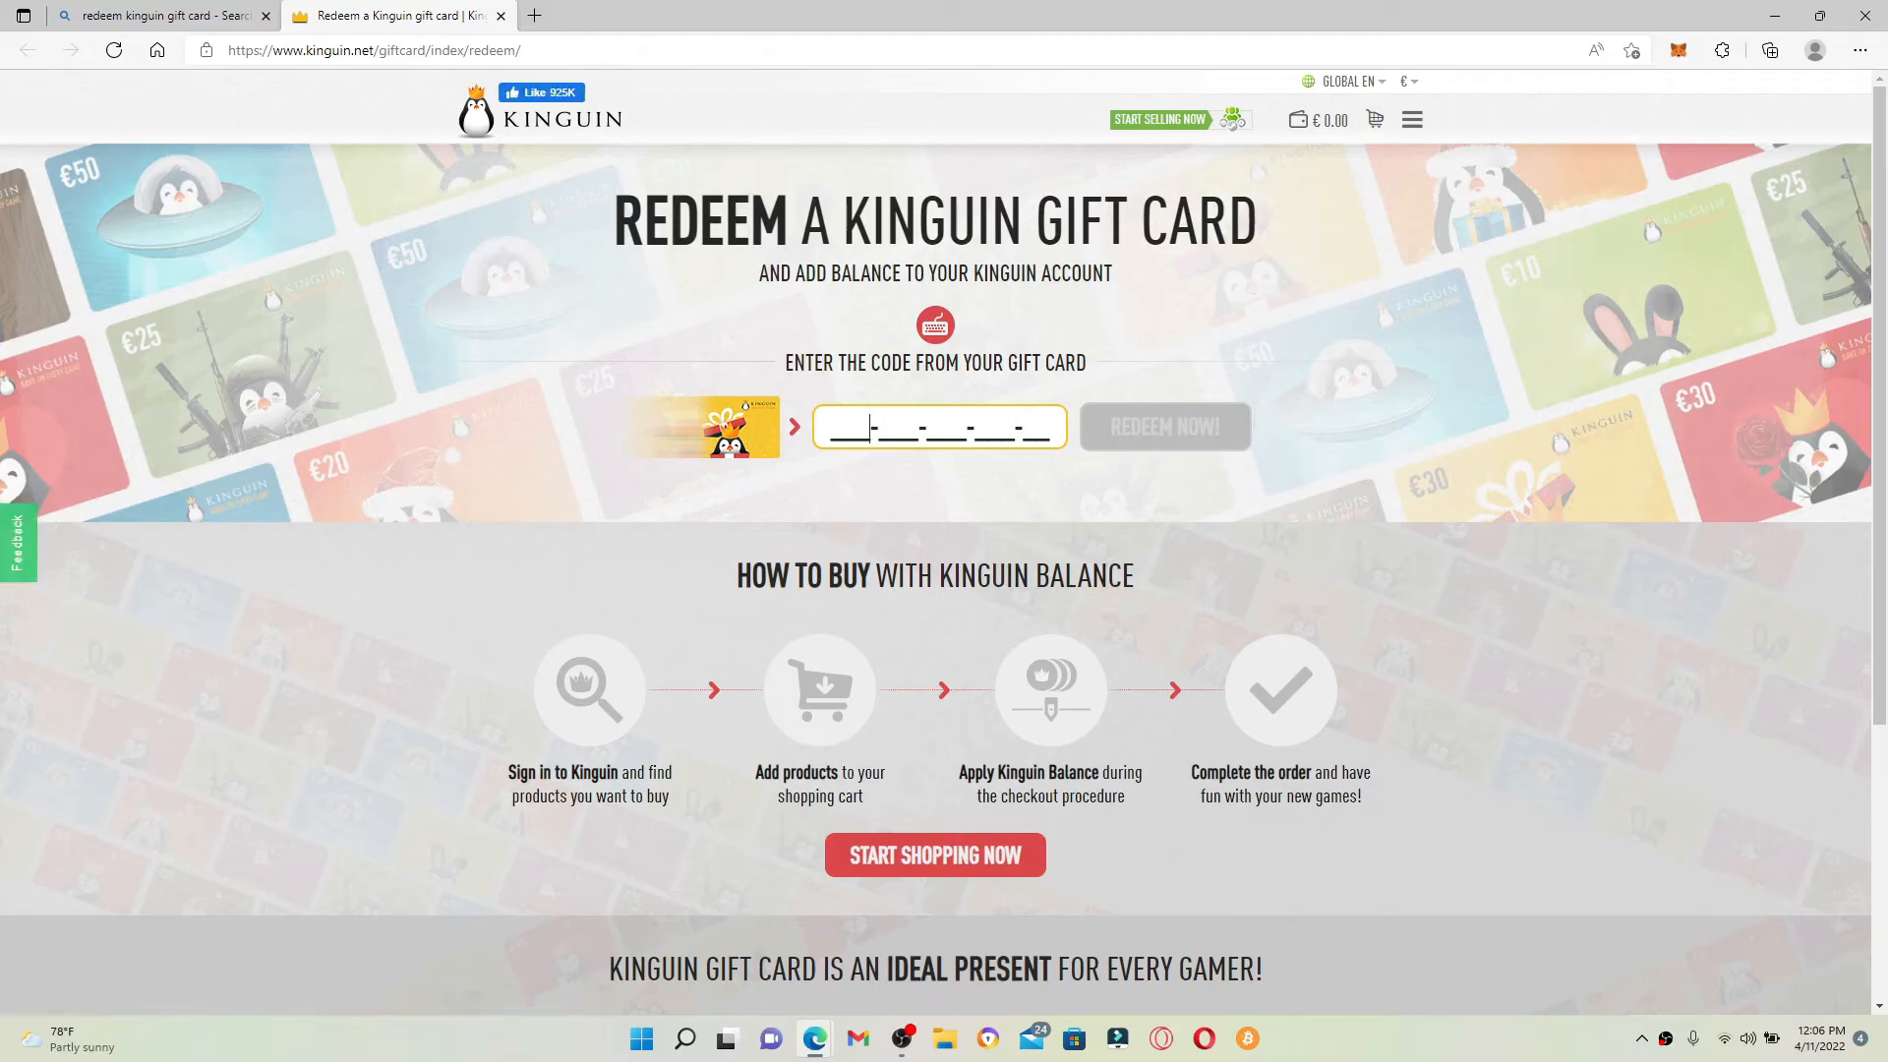
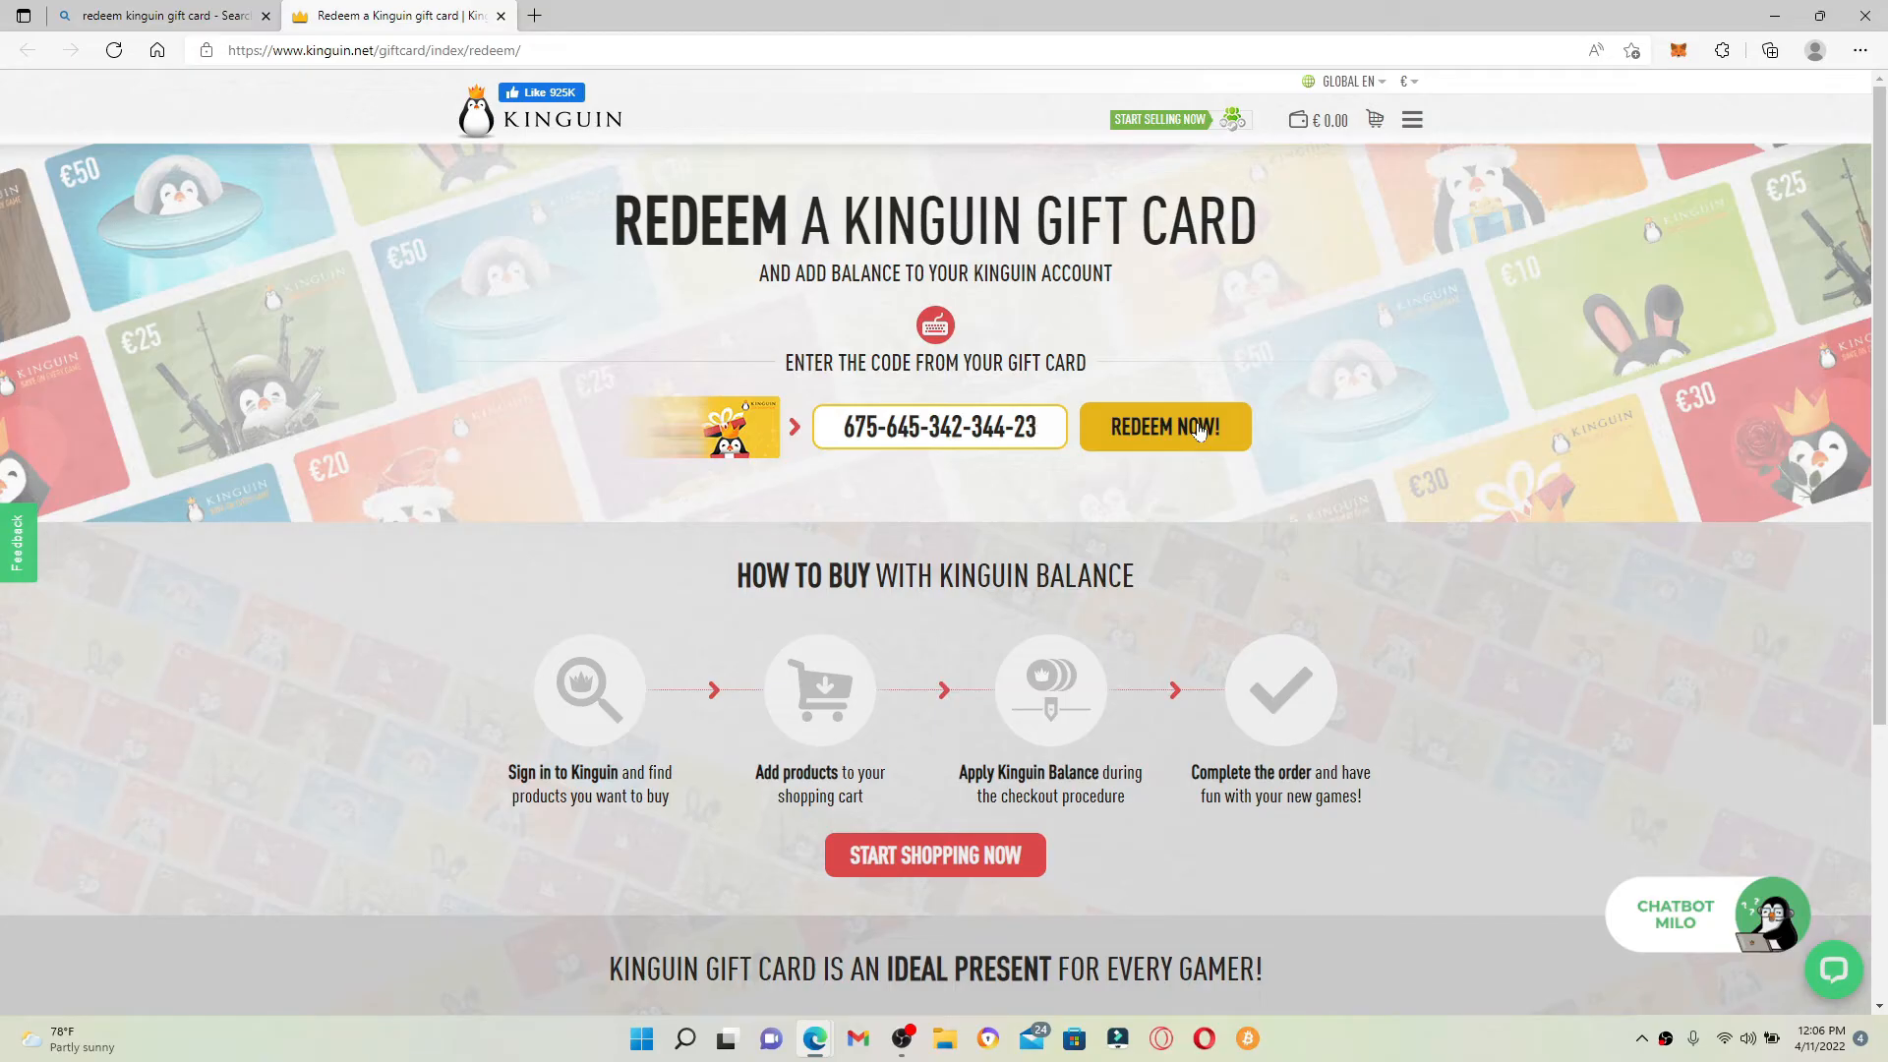
{"action": "left_click", "coordinate": [938, 427]}
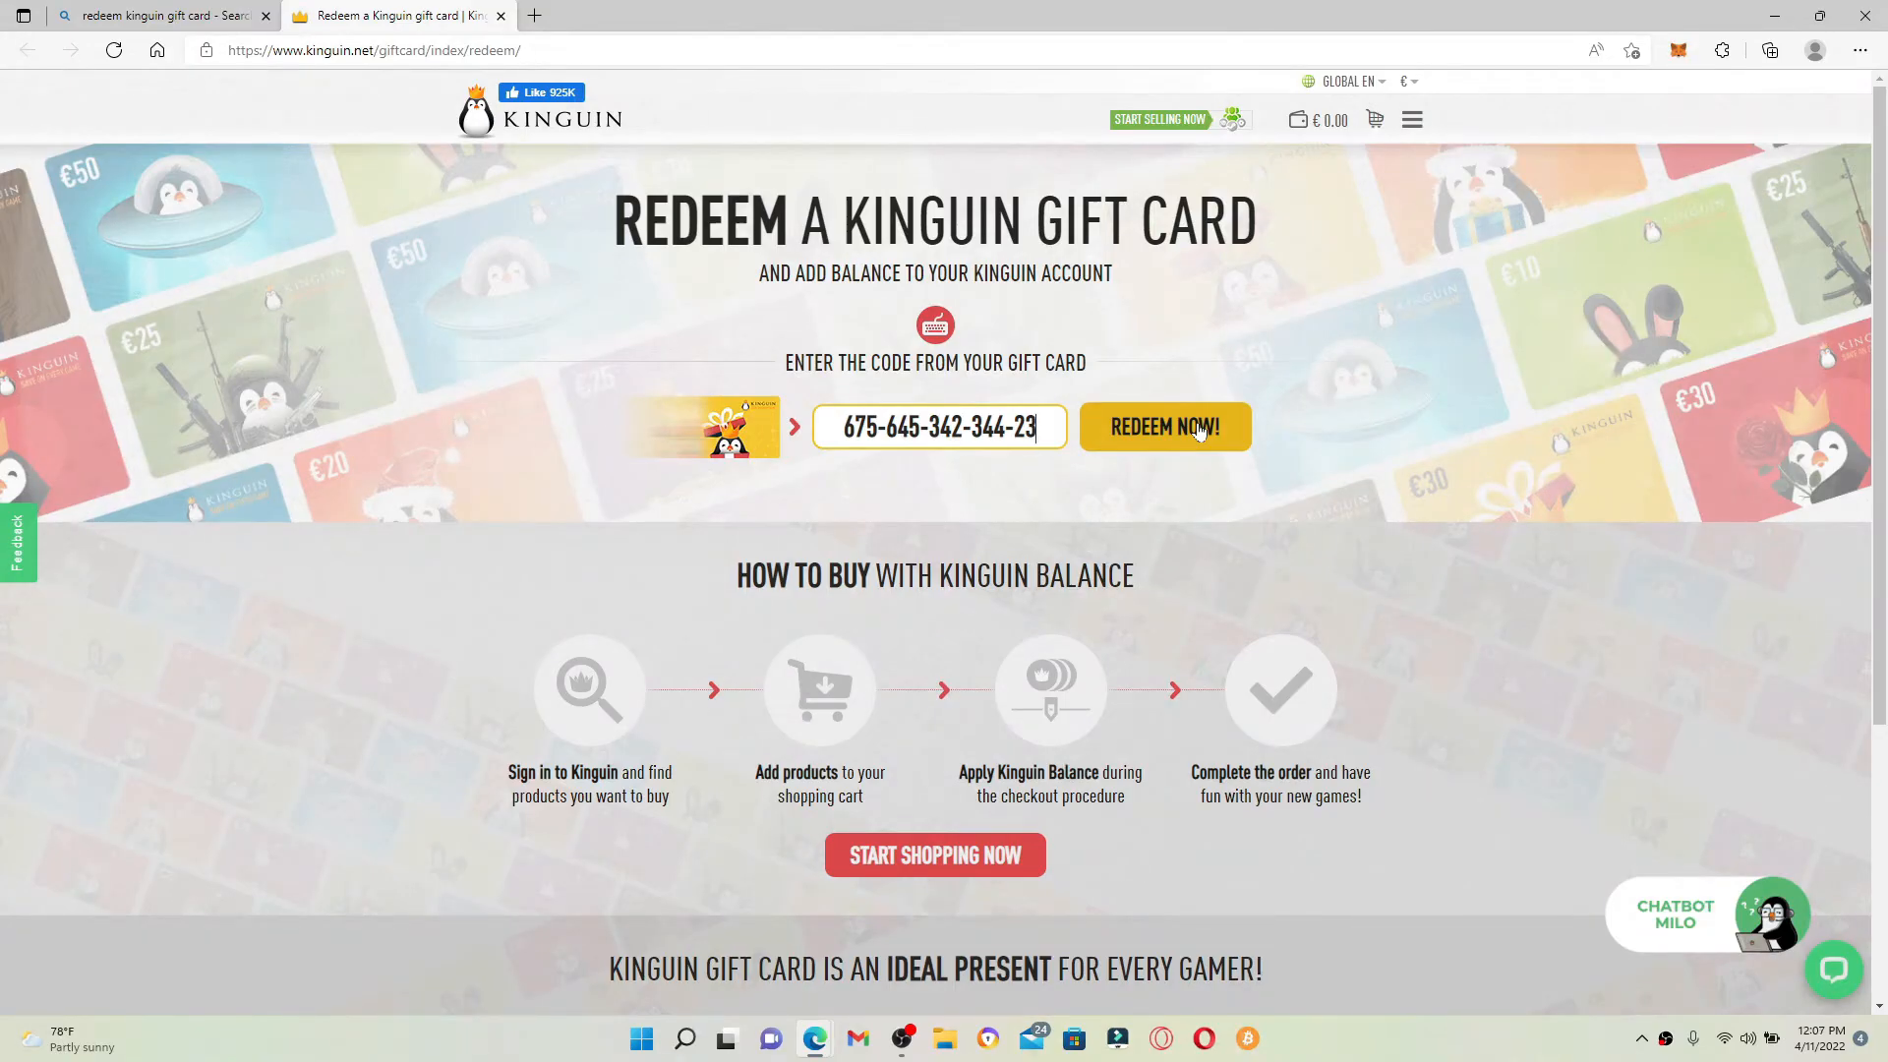